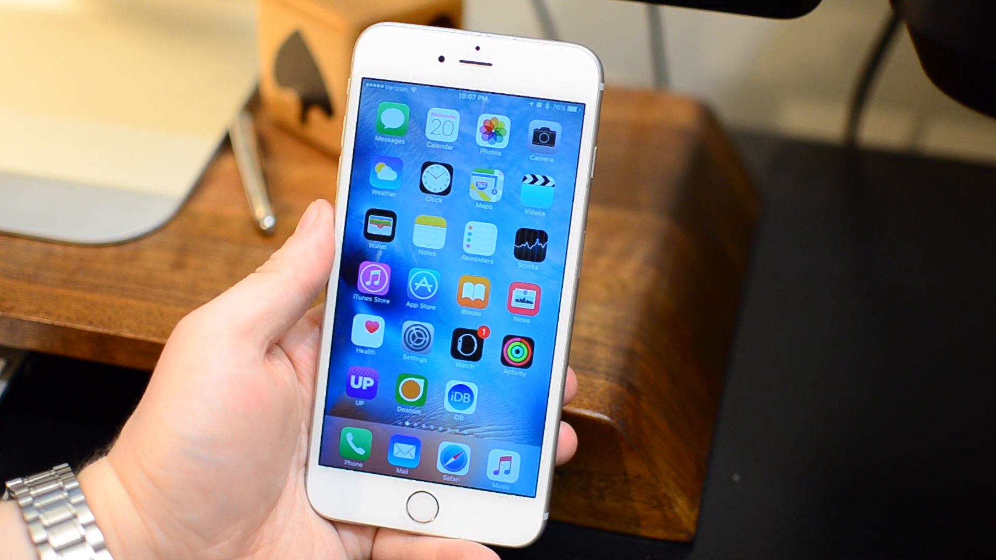
Open Settings and General to find the installed iOS 9.3.2 version
click(417, 341)
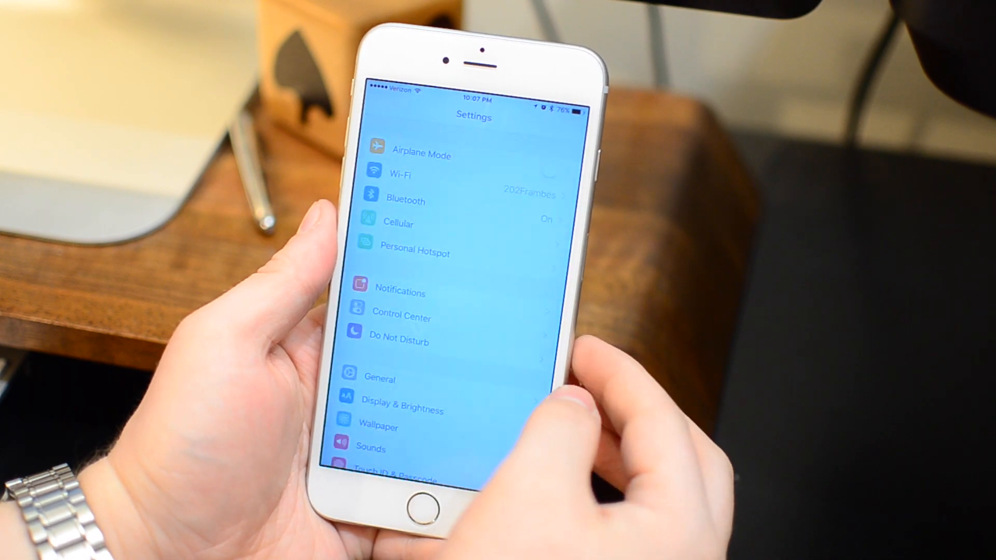
click(379, 379)
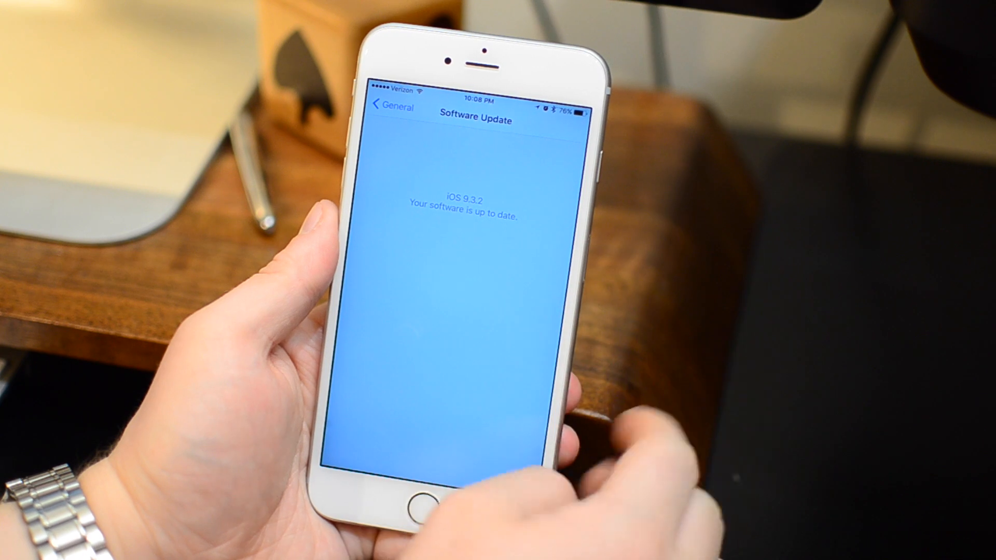
Ask Siri to turn on Low Power Mode, then return to Settings
click(388, 106)
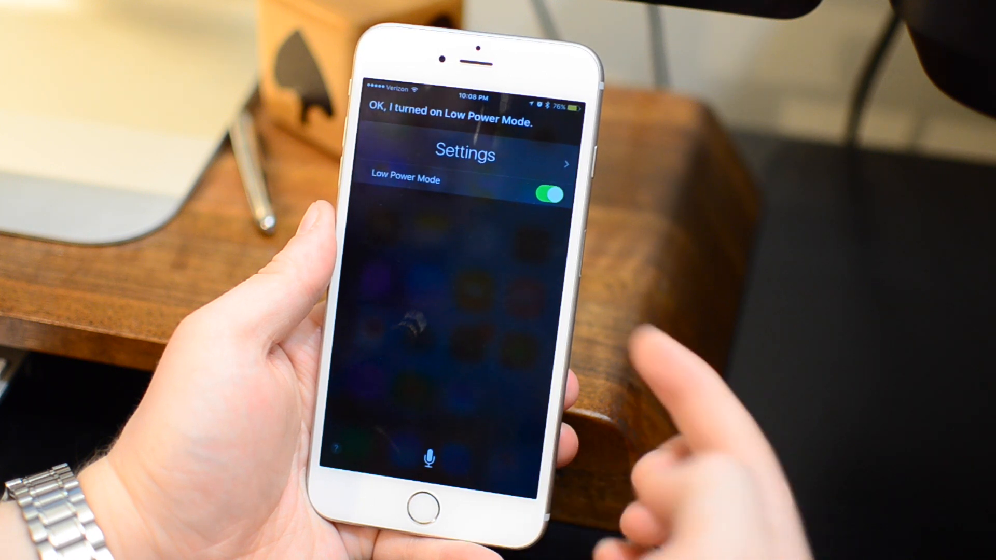
click(429, 500)
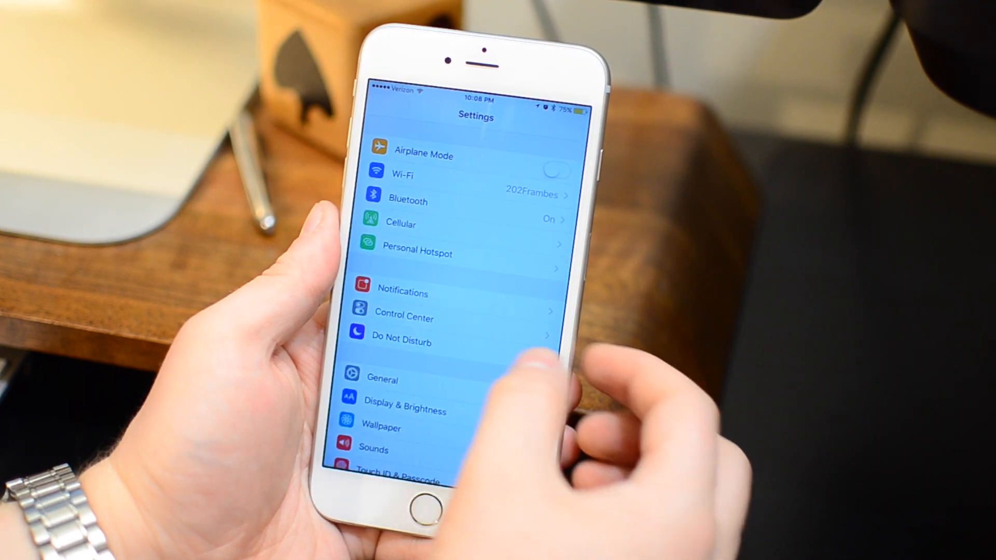
Review the sunset-to-sunrise Night Shift schedule under Display & Brightness, then go home
click(404, 409)
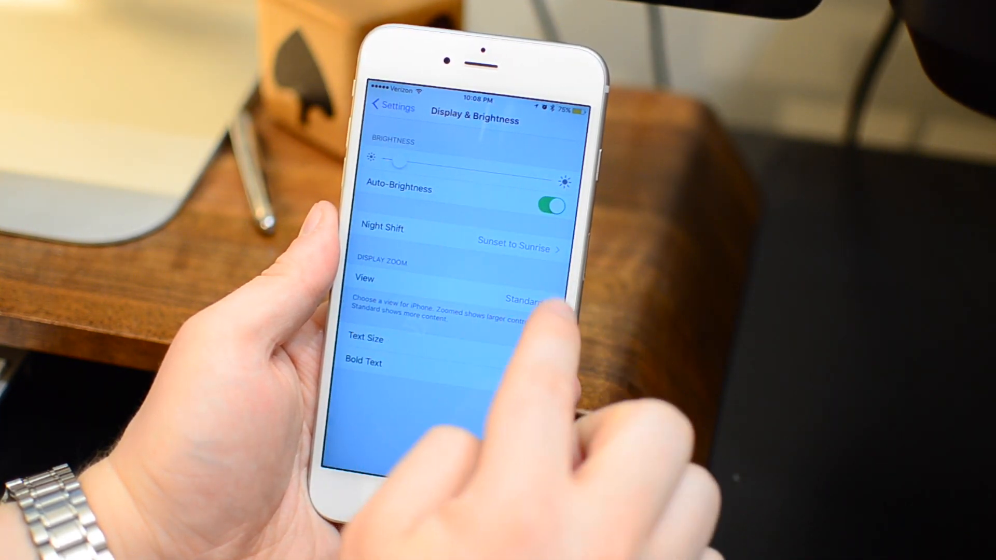
click(444, 238)
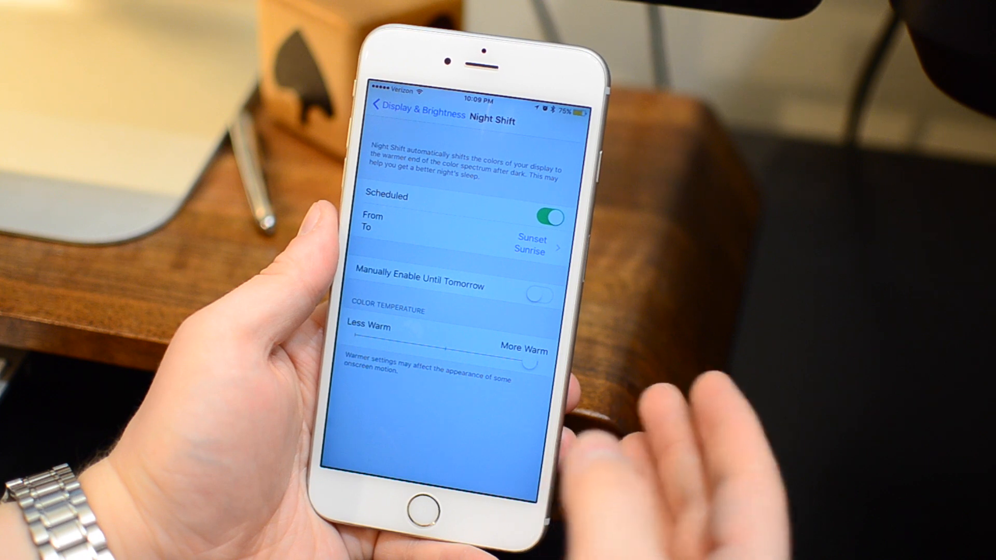
click(381, 104)
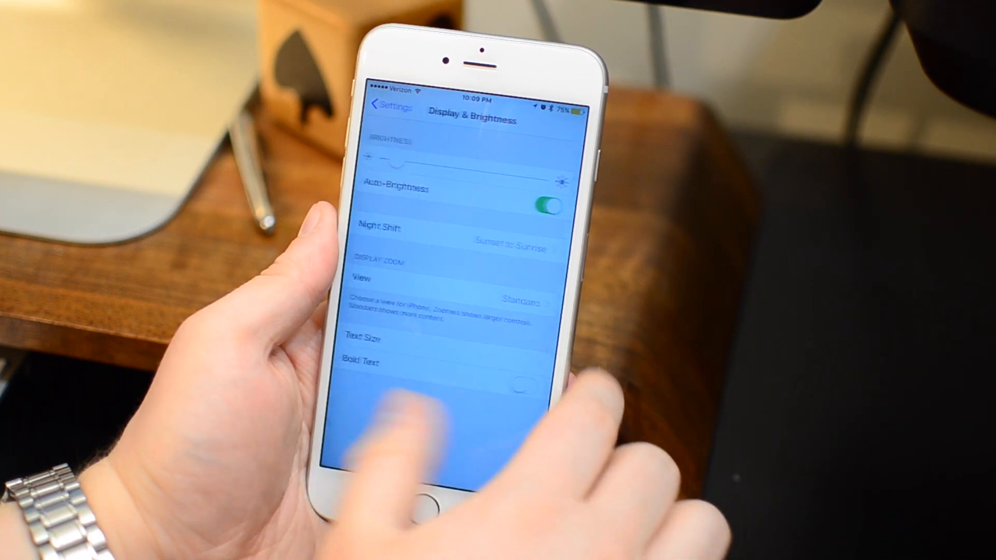
click(428, 504)
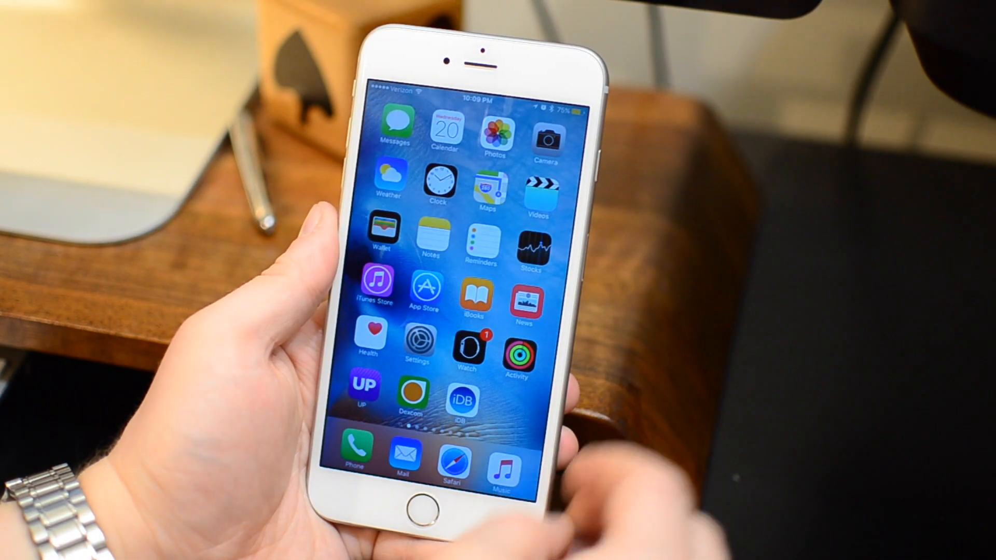